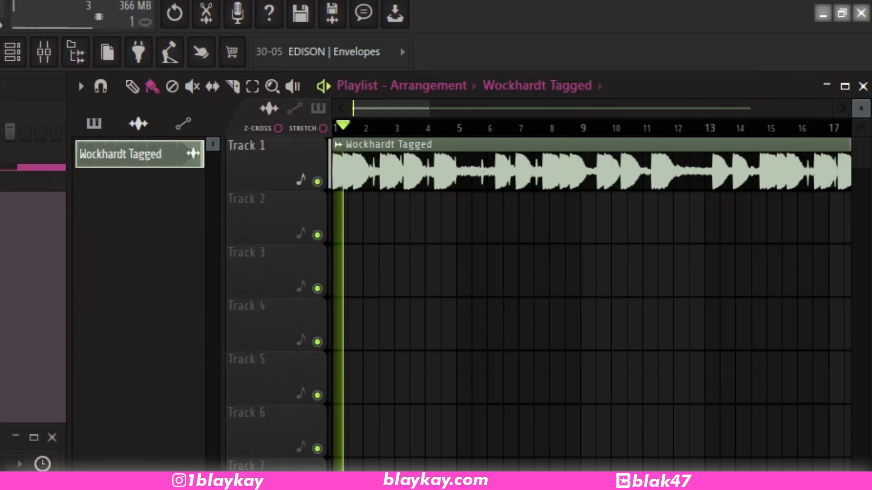
Step: Play the Wockhardt Tagged beat from the start of the arrangement, then stop playback
click(381, 127)
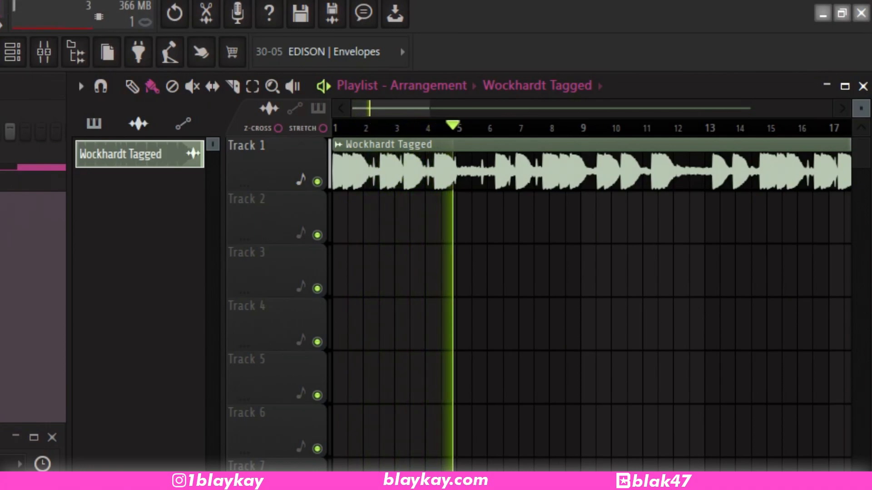
click(487, 129)
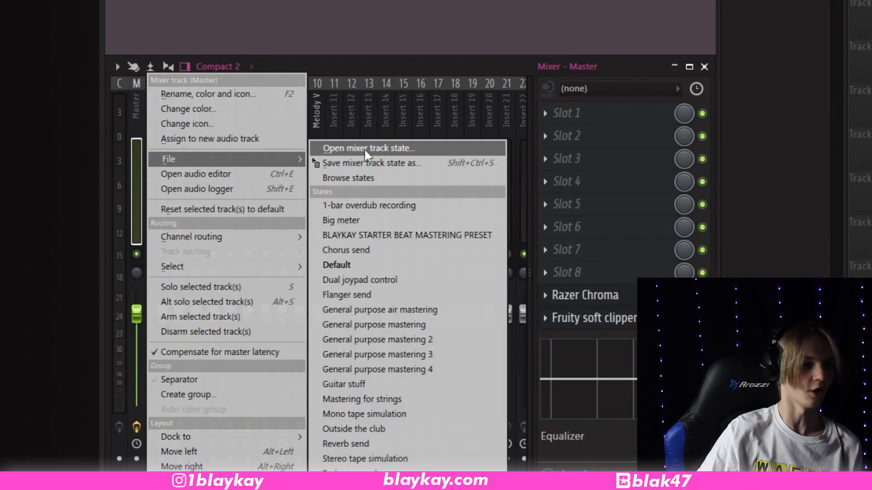
Step: Load the BLAYKAY STARTER BEAT MASTERING PRESET.fst mixer state onto the master track
click(374, 148)
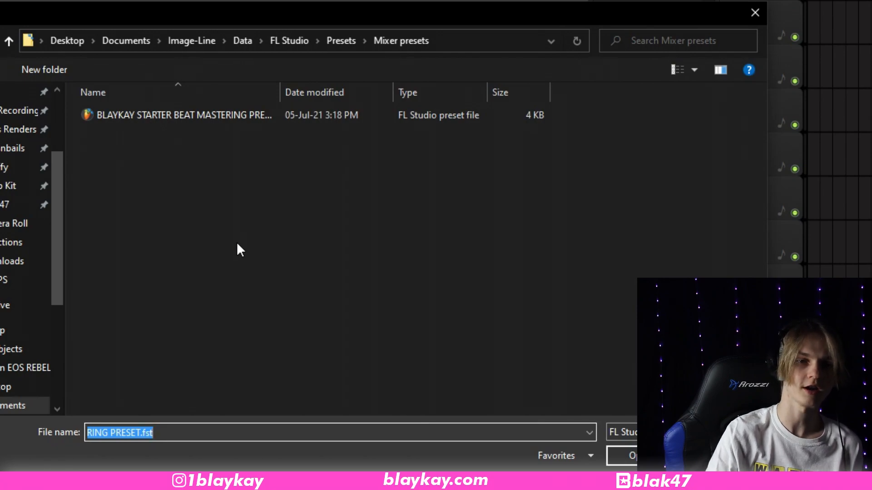
mouse_move(122, 227)
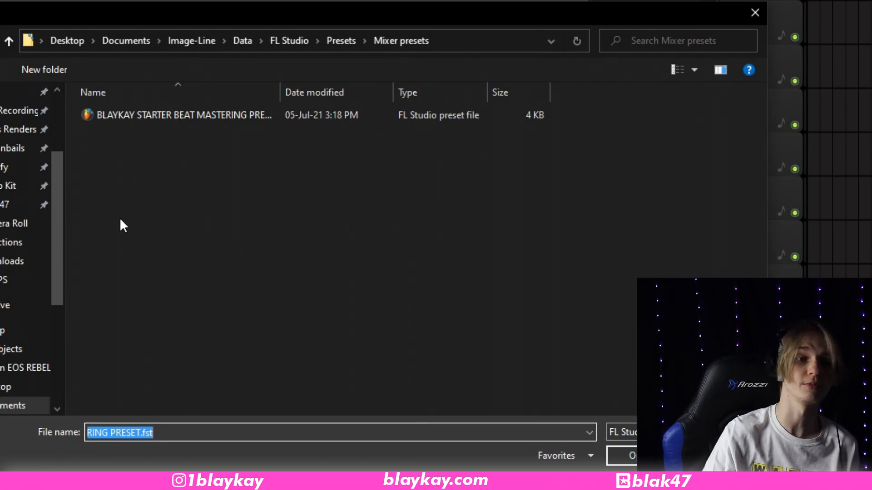
click(178, 116)
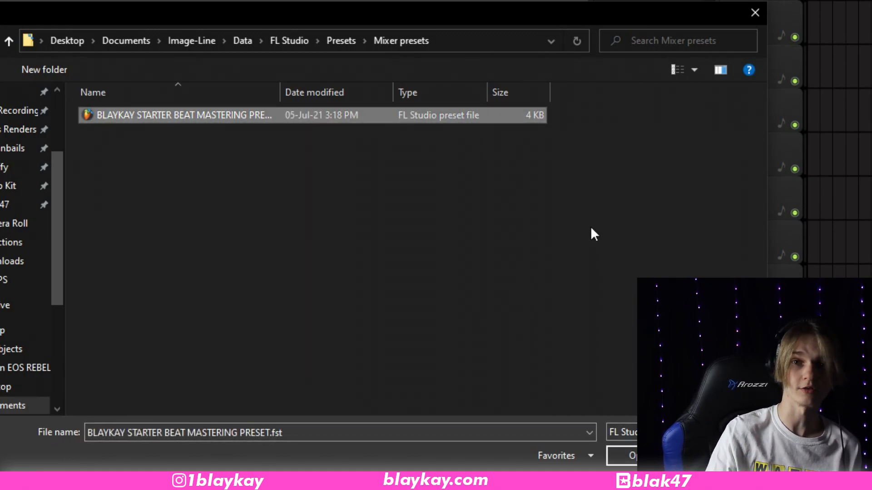
click(635, 456)
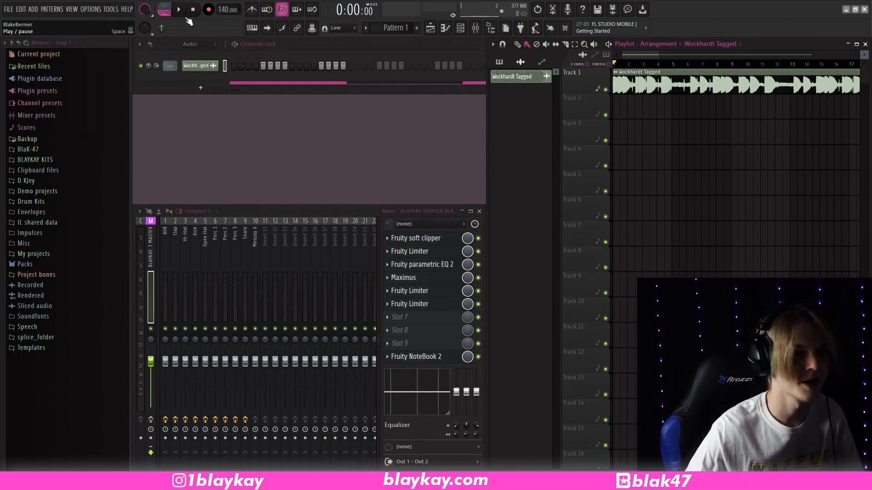
click(178, 10)
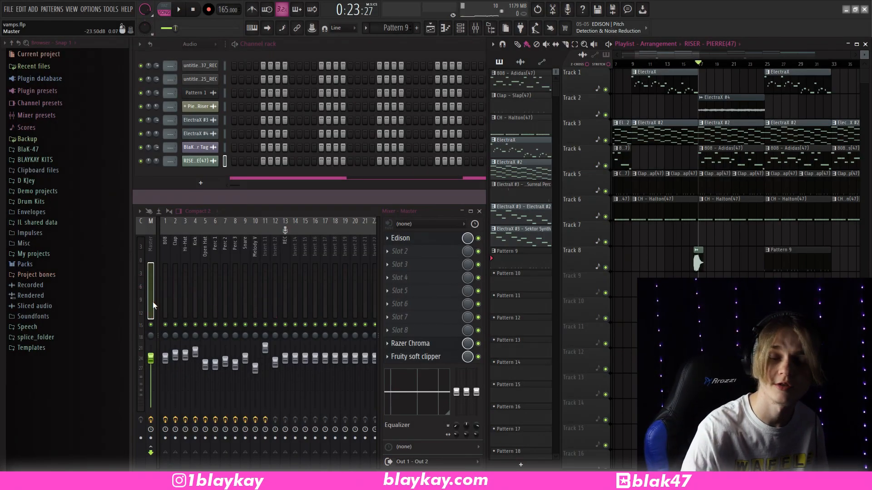
right_click(151, 304)
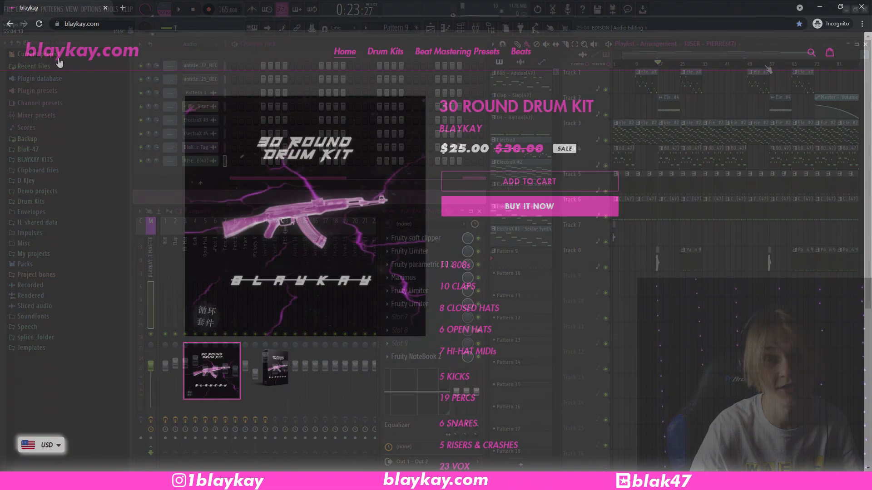
Step: Show the Starter Beat Mastering Preset store page, priced $15.00, from the Beat Mastering Presets collection
click(456, 51)
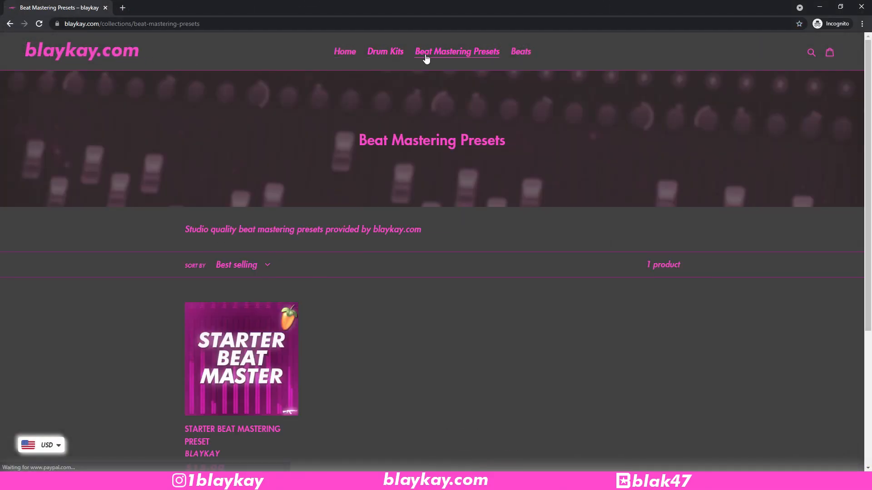
click(242, 360)
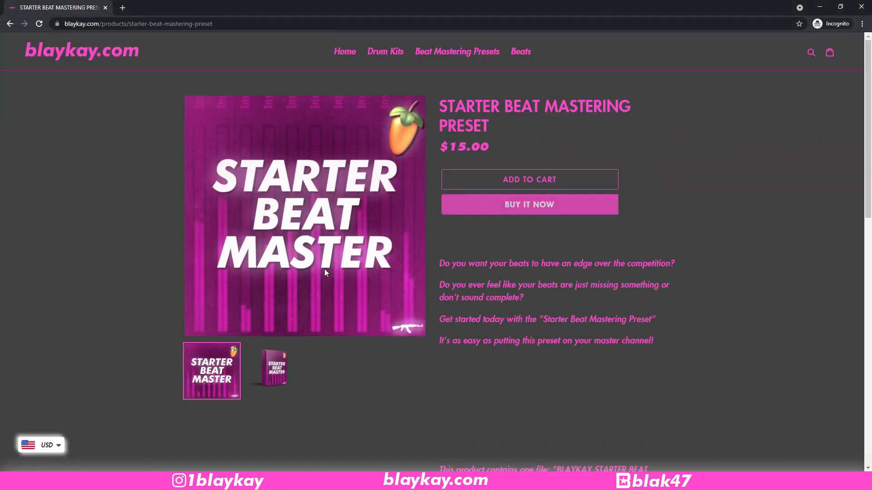
mouse_move(525, 176)
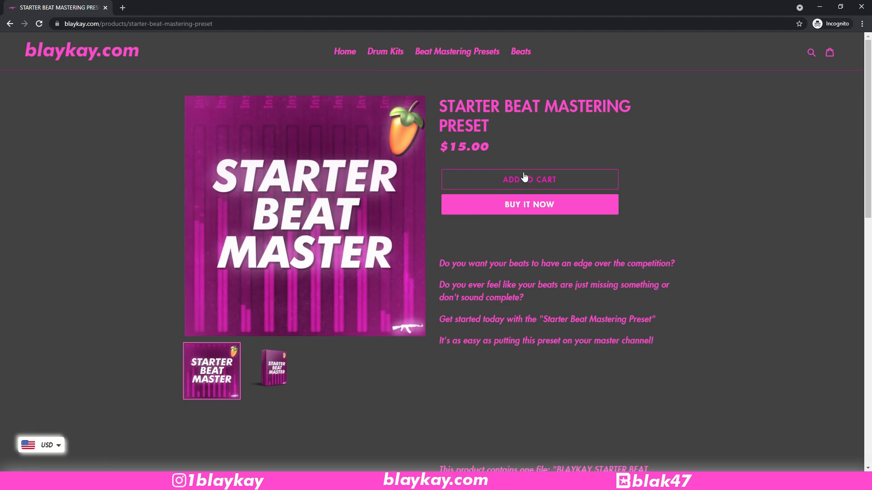